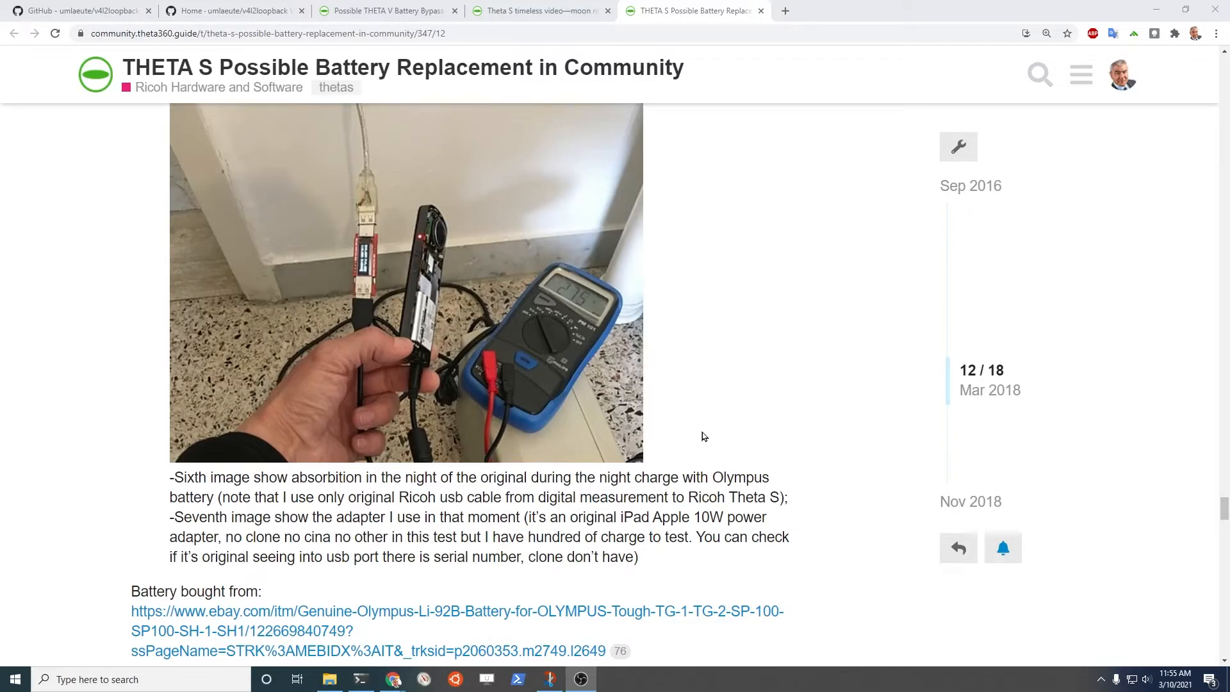
Step: Scroll through the forum and open the Theta S timeless video thread
{"action": "scroll", "scroll_direction": "down", "scroll_amount": 3}
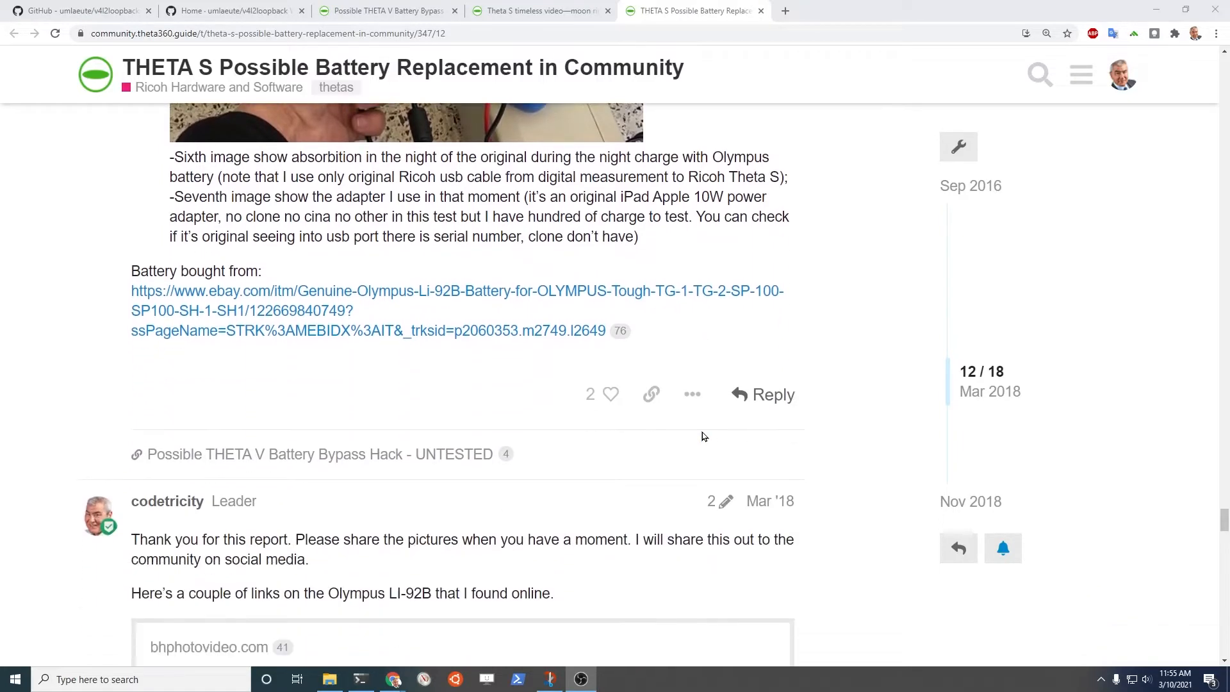
{"action": "scroll", "scroll_direction": "down", "scroll_amount": 3}
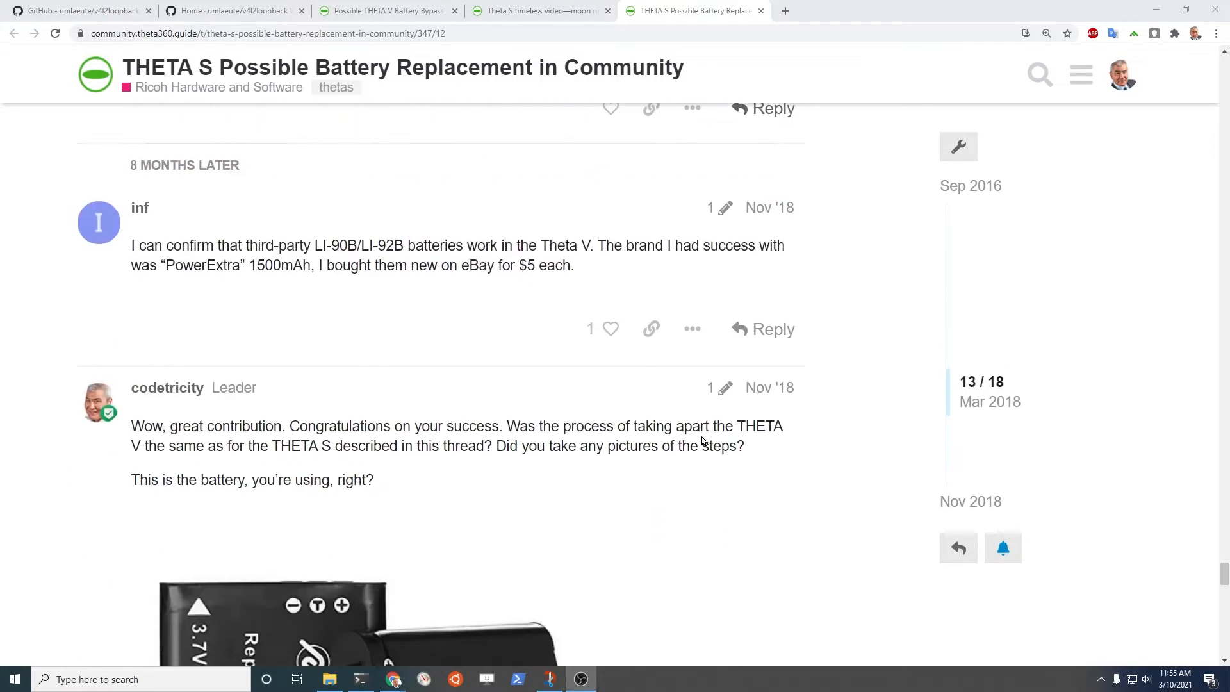
{"action": "scroll", "scroll_direction": "down", "scroll_amount": 3}
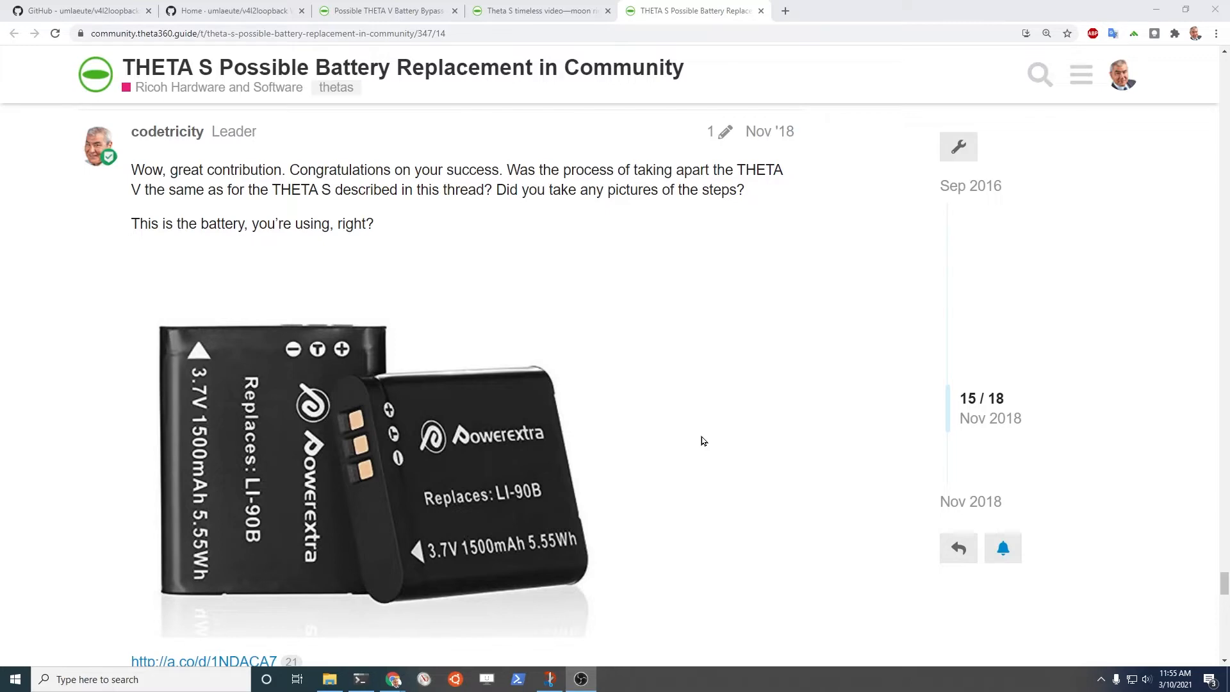
{"action": "scroll", "scroll_direction": "down", "scroll_amount": 3}
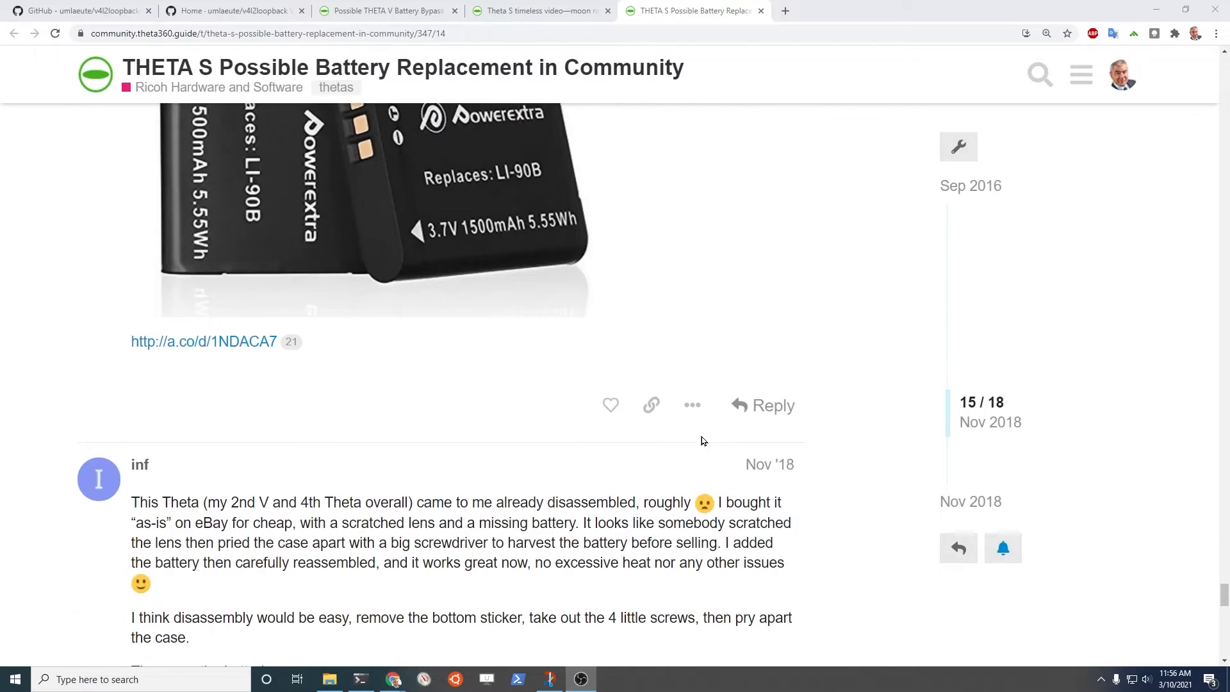
{"action": "scroll", "scroll_direction": "down", "scroll_amount": 3}
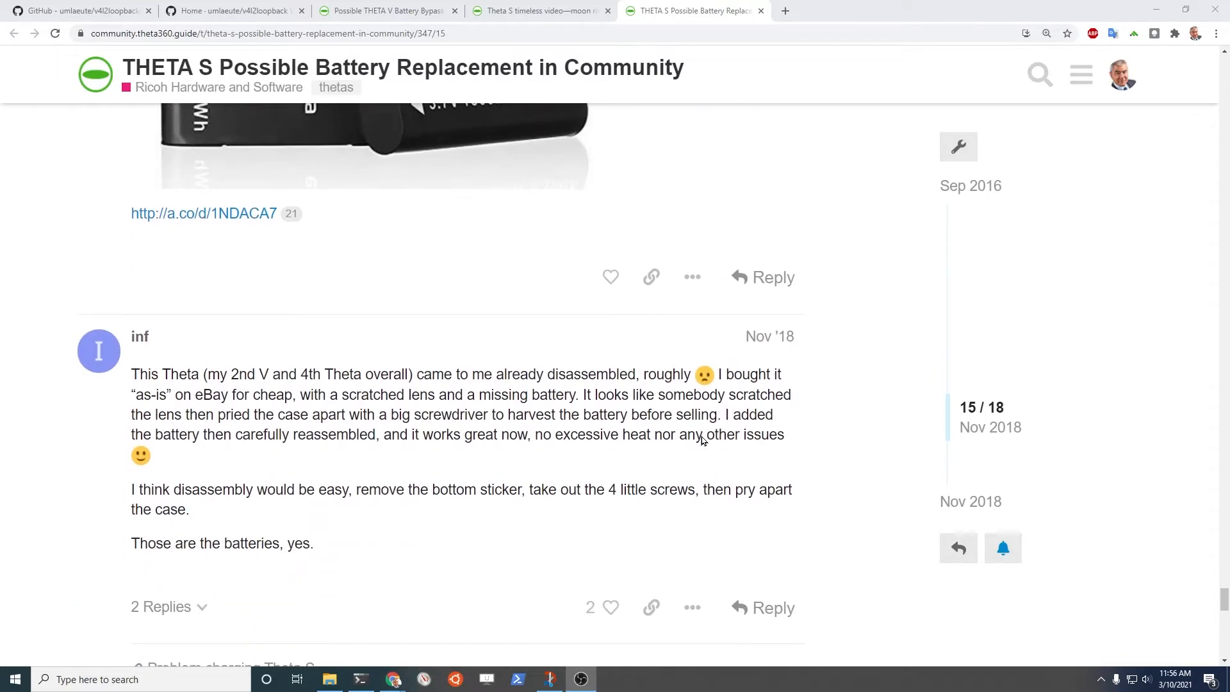
{"action": "scroll", "scroll_direction": "down", "scroll_amount": 3}
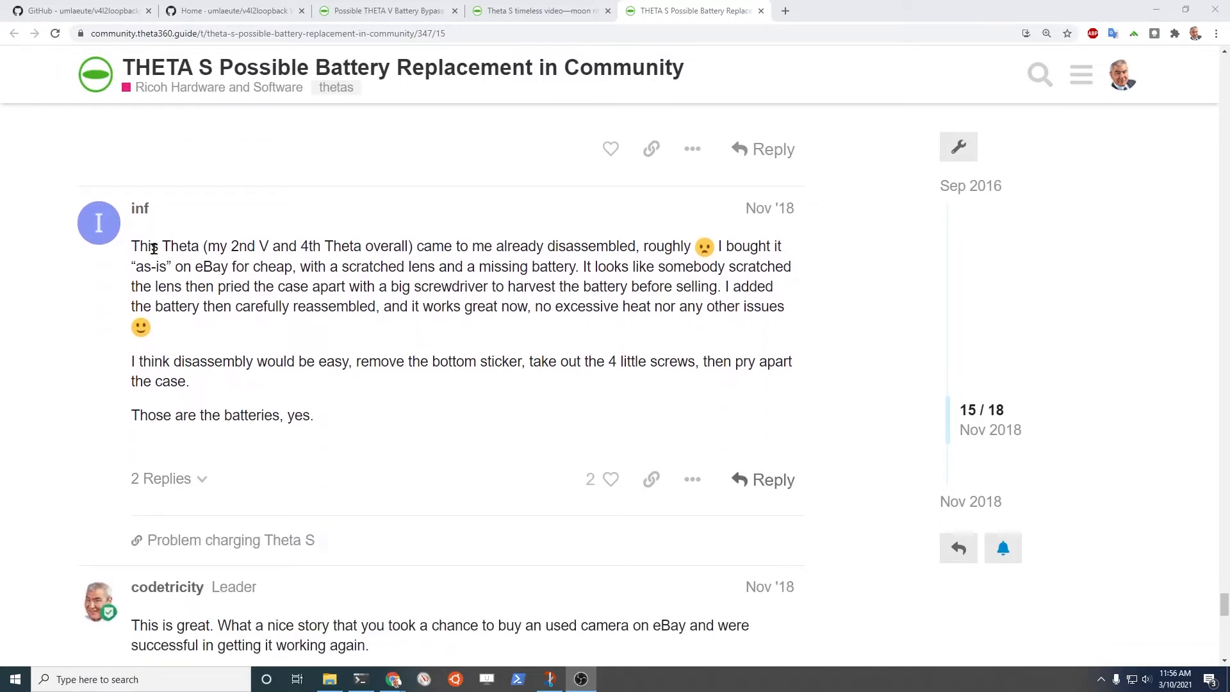
{"action": "mouse_move", "coordinate": [338, 408]}
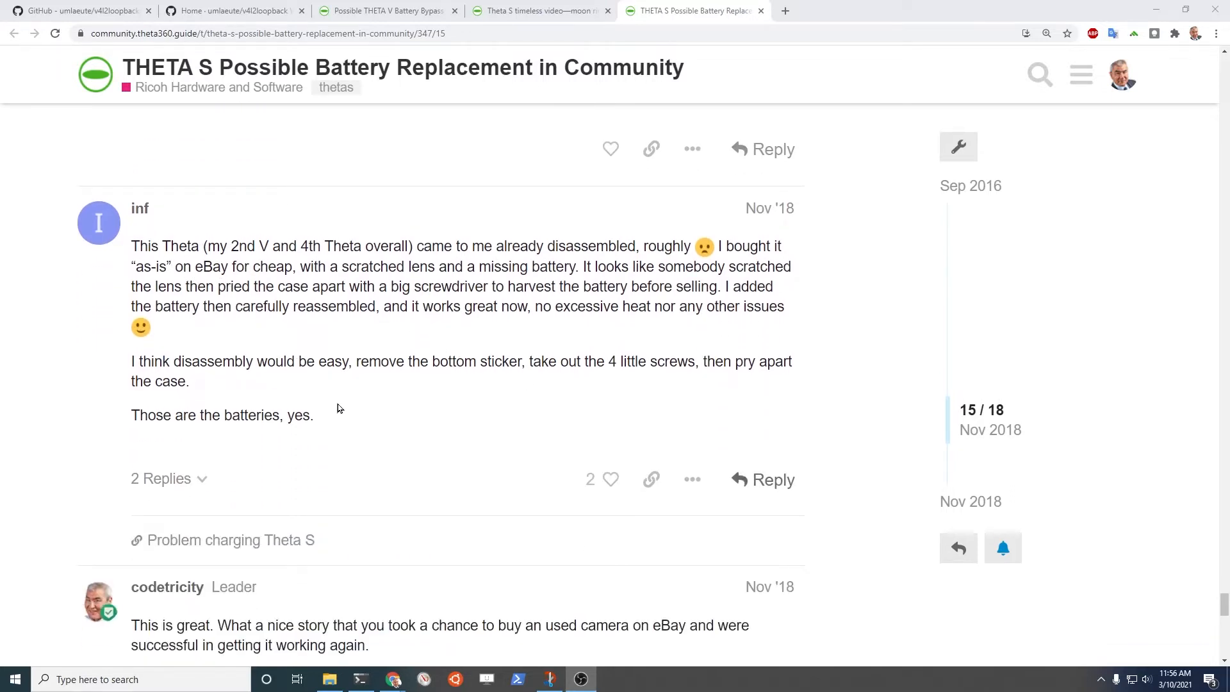
{"action": "mouse_move", "coordinate": [445, 384]}
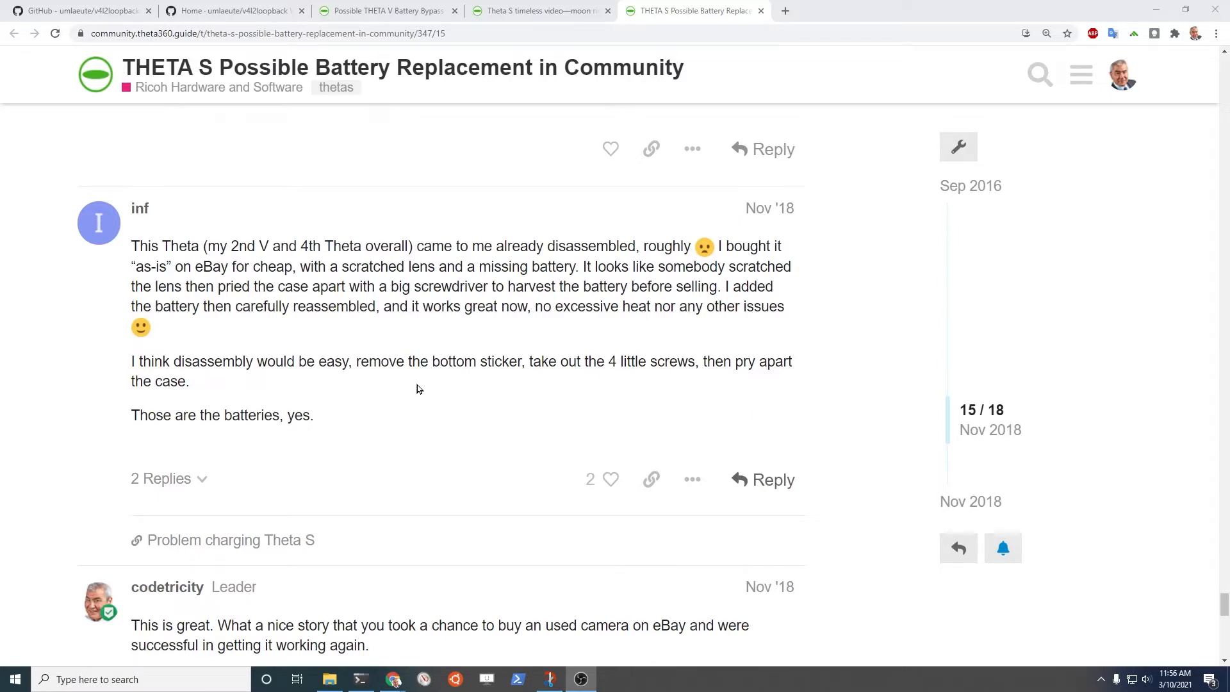
{"action": "scroll", "scroll_direction": "down", "scroll_amount": 3}
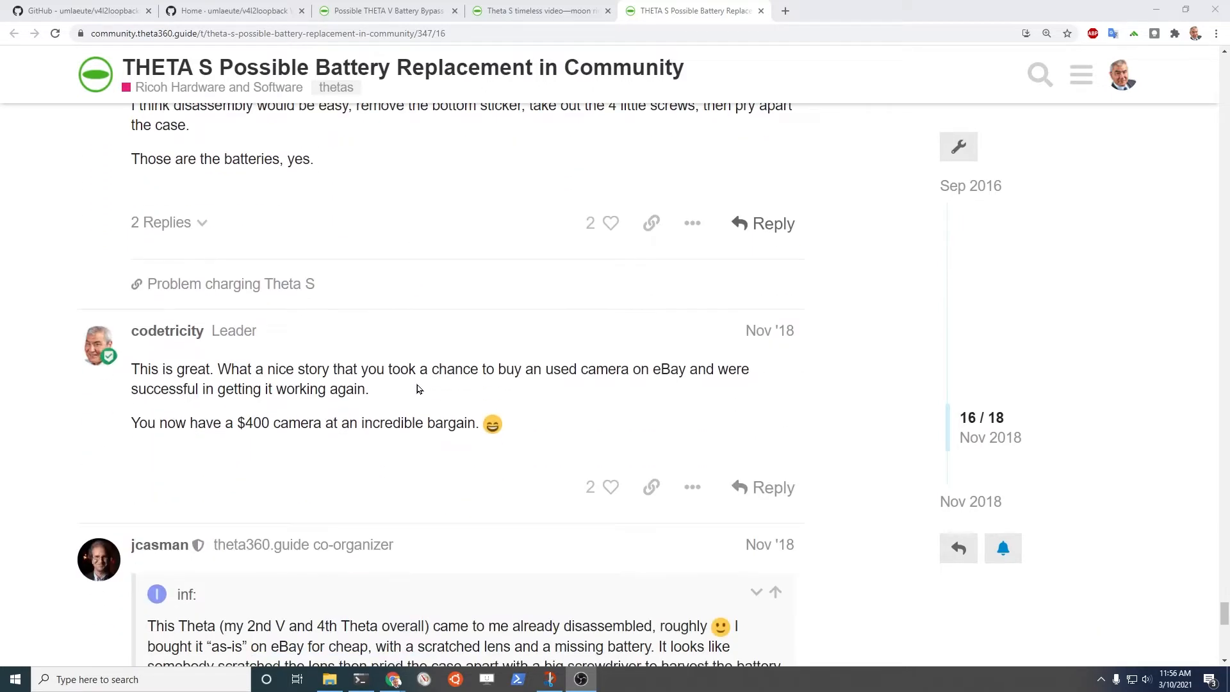
{"action": "mouse_move", "coordinate": [429, 443]}
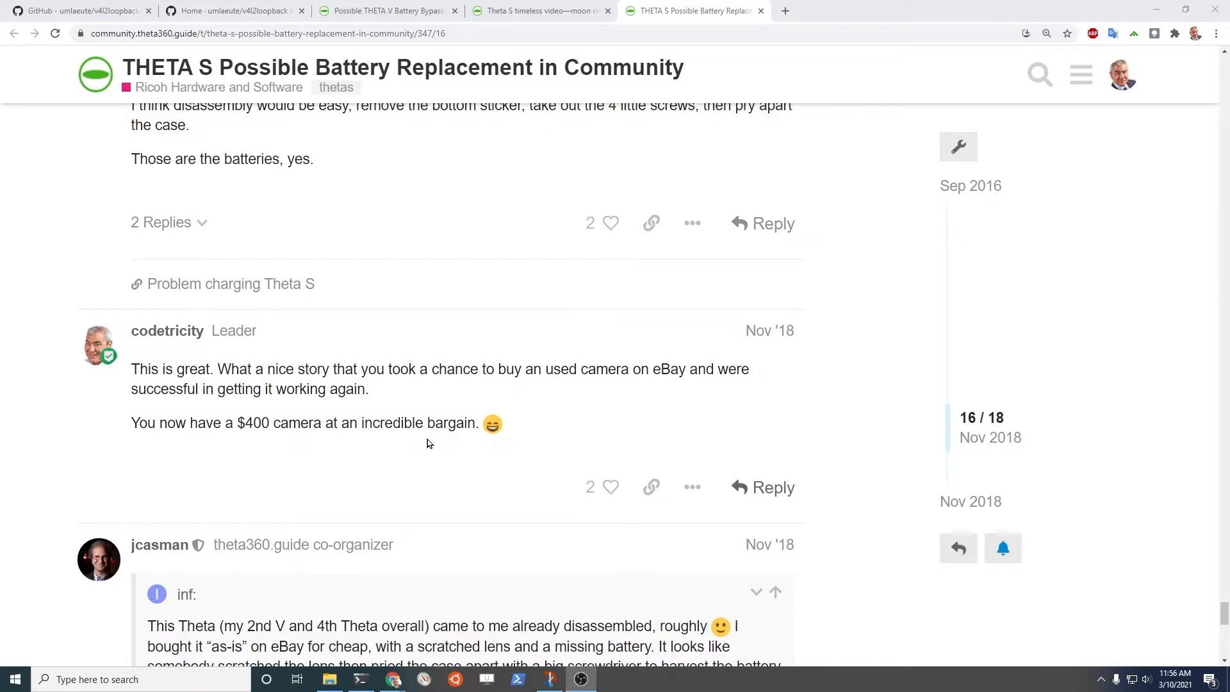
{"action": "scroll", "scroll_direction": "down", "scroll_amount": 3}
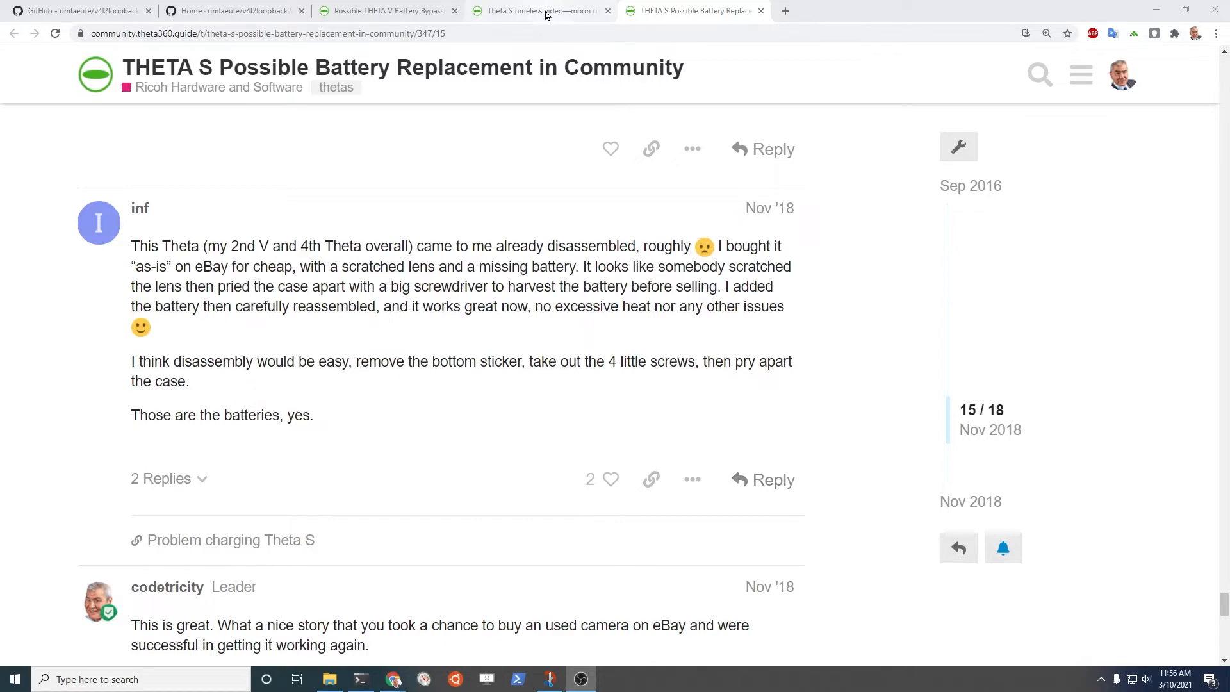
{"action": "left_click", "coordinate": [541, 10]}
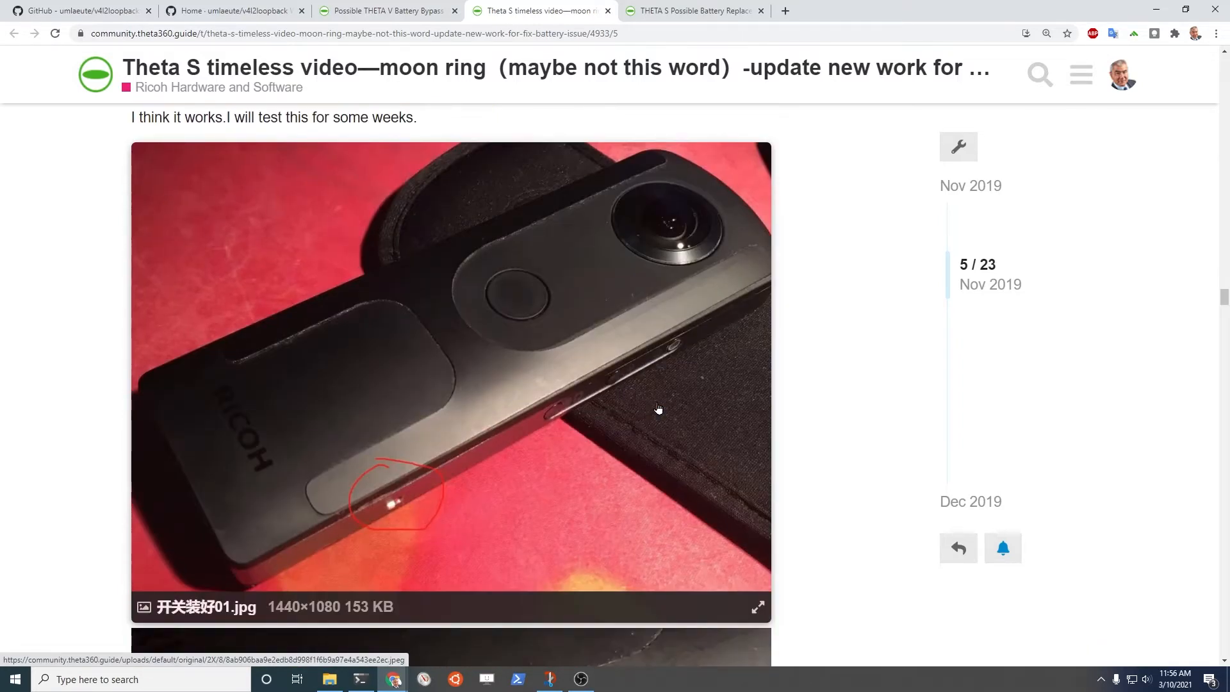
Step: Open the Possible THETA V Battery Bypass Hack - UNTESTED thread and read down it
{"action": "scroll", "scroll_direction": "down", "scroll_amount": 3}
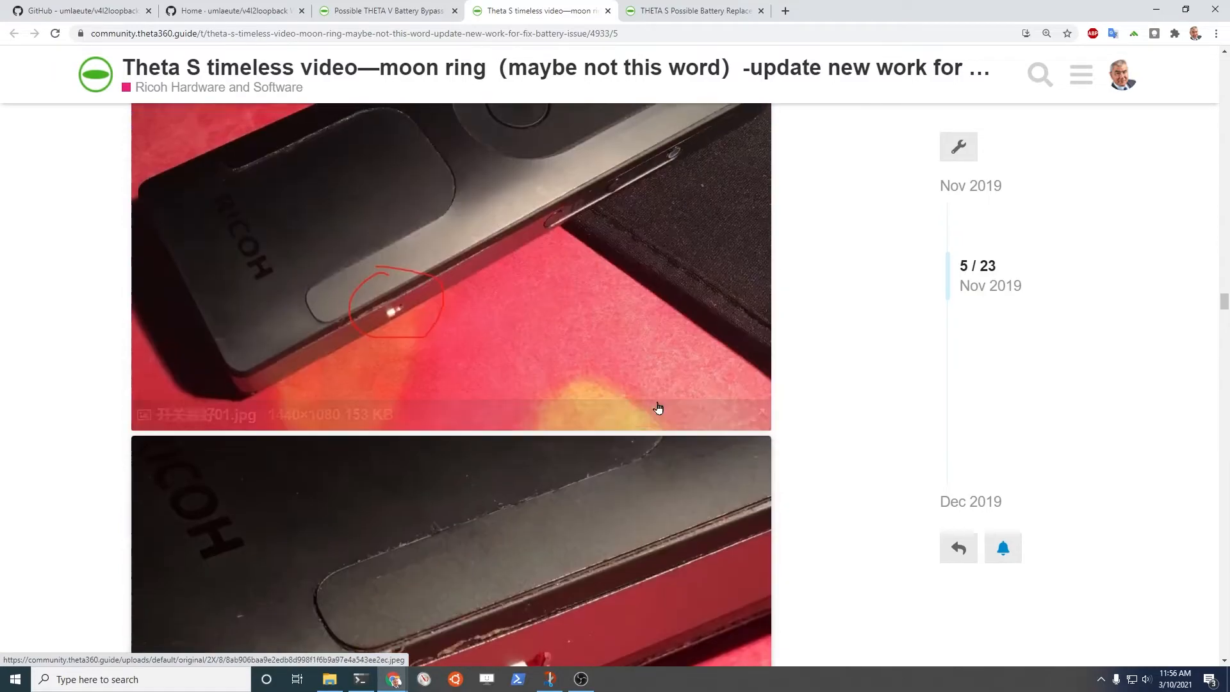
{"action": "left_click", "coordinate": [384, 10]}
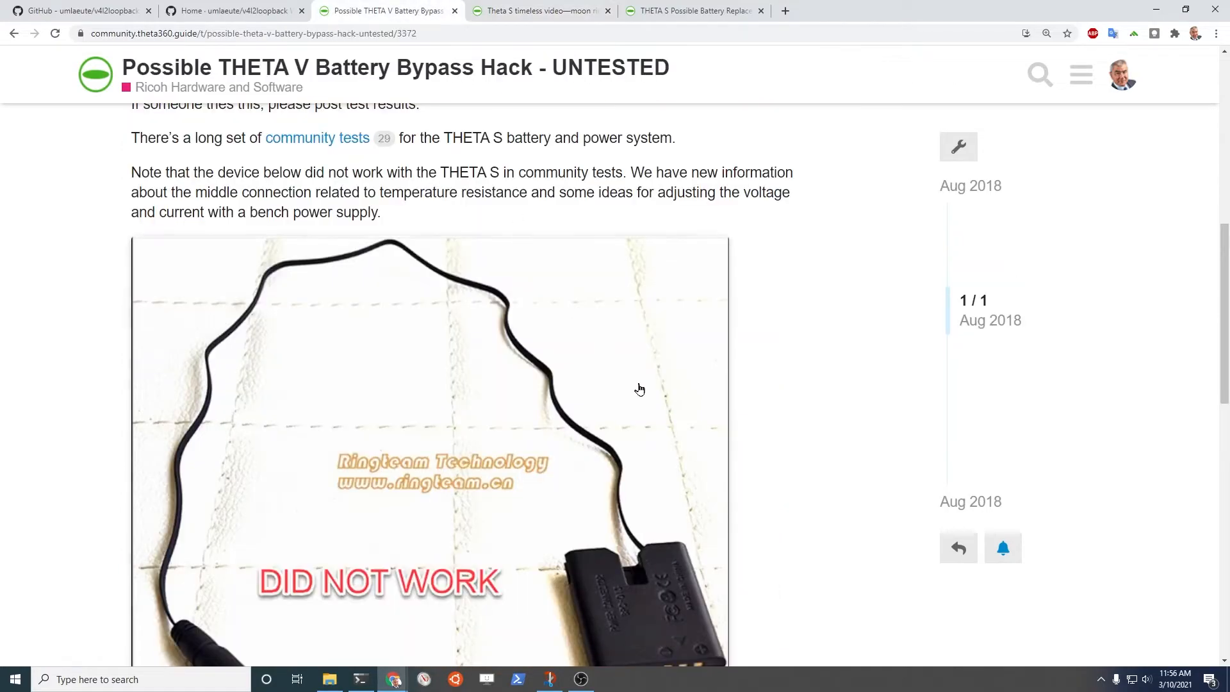
{"action": "scroll", "scroll_direction": "down", "scroll_amount": 3}
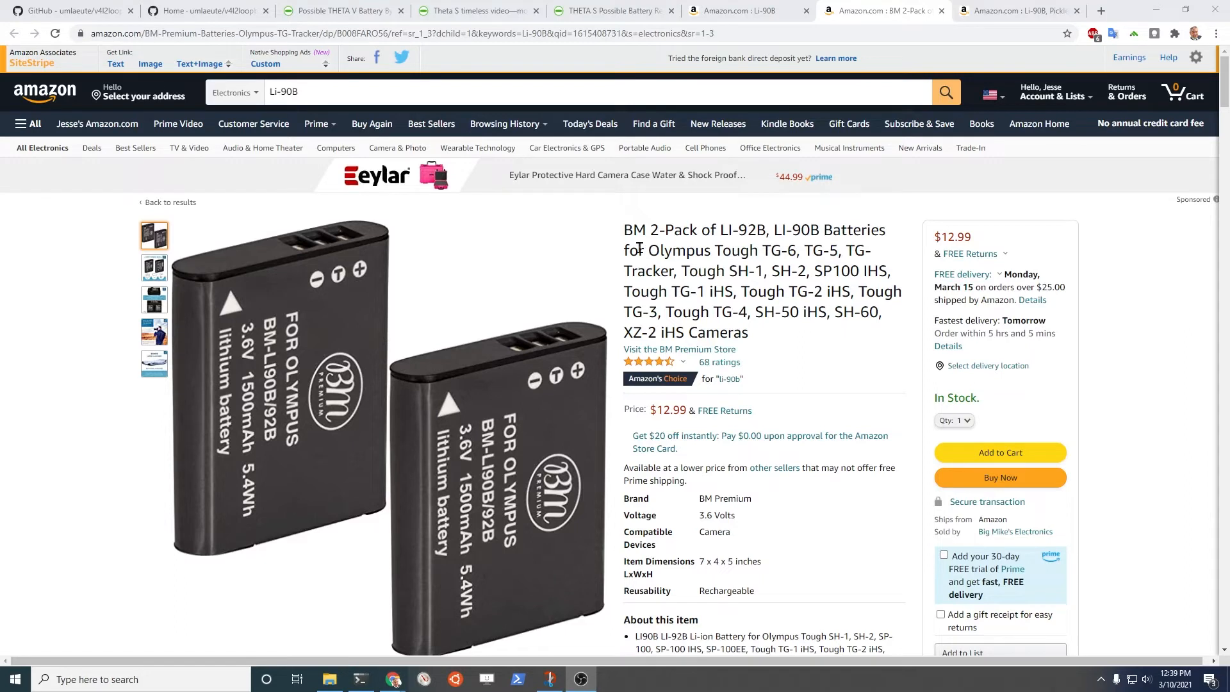
{"action": "mouse_move", "coordinate": [758, 274]}
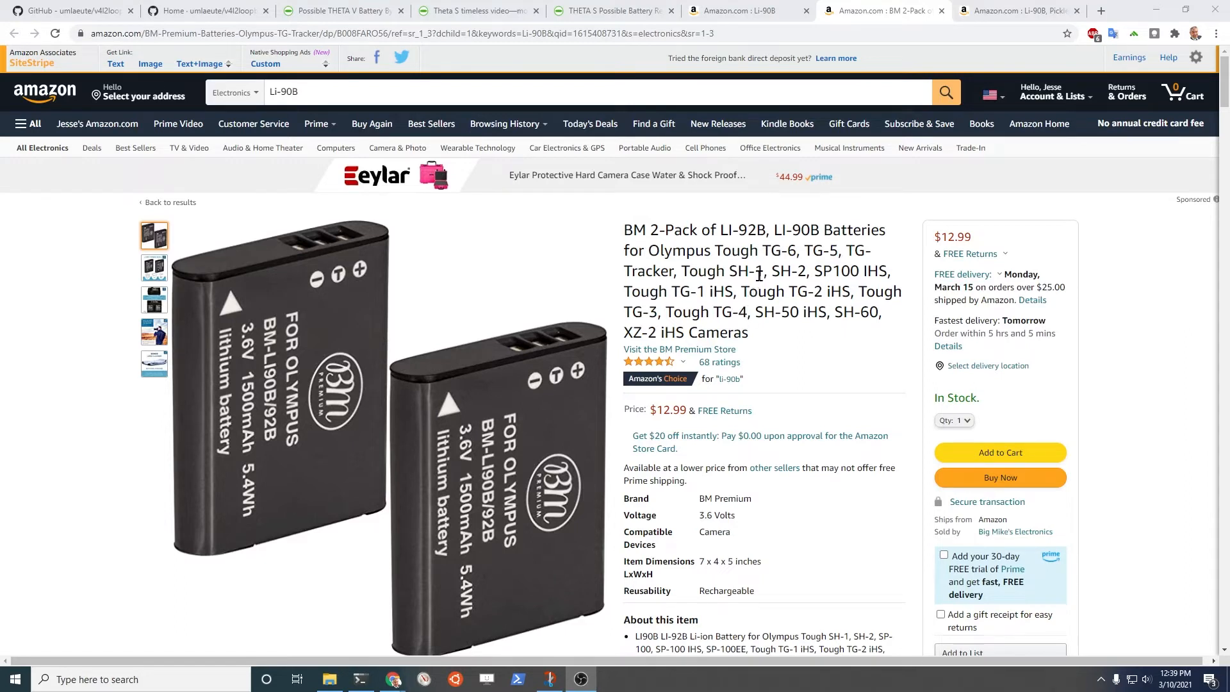
{"action": "mouse_move", "coordinate": [816, 337]}
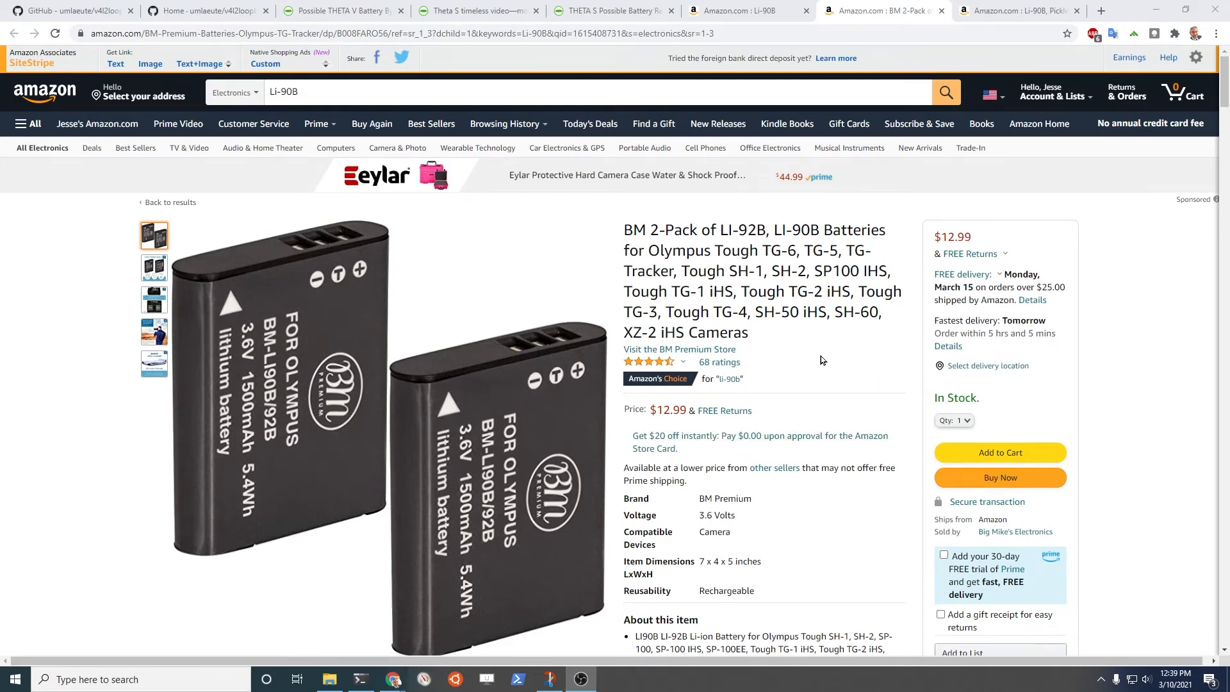
{"action": "mouse_move", "coordinate": [832, 388]}
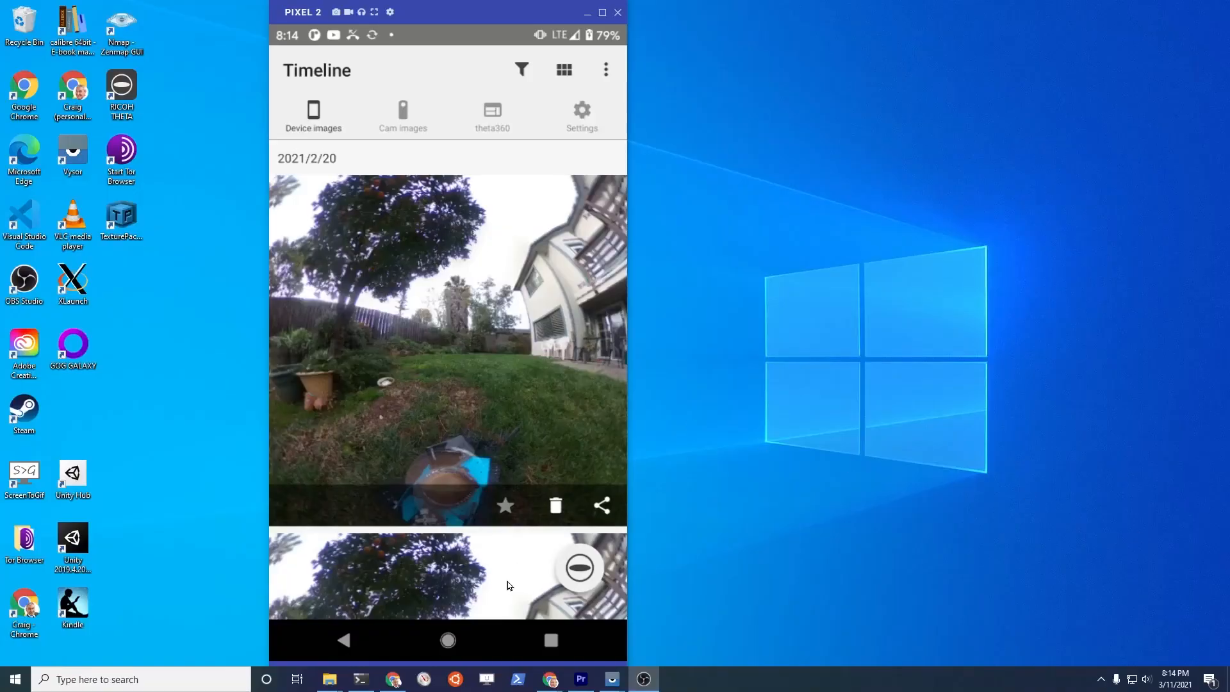
Step: Switch to the shooting screen and fire the shutter for a 10-second self-timer 360 shot
{"action": "left_click", "coordinate": [419, 66]}
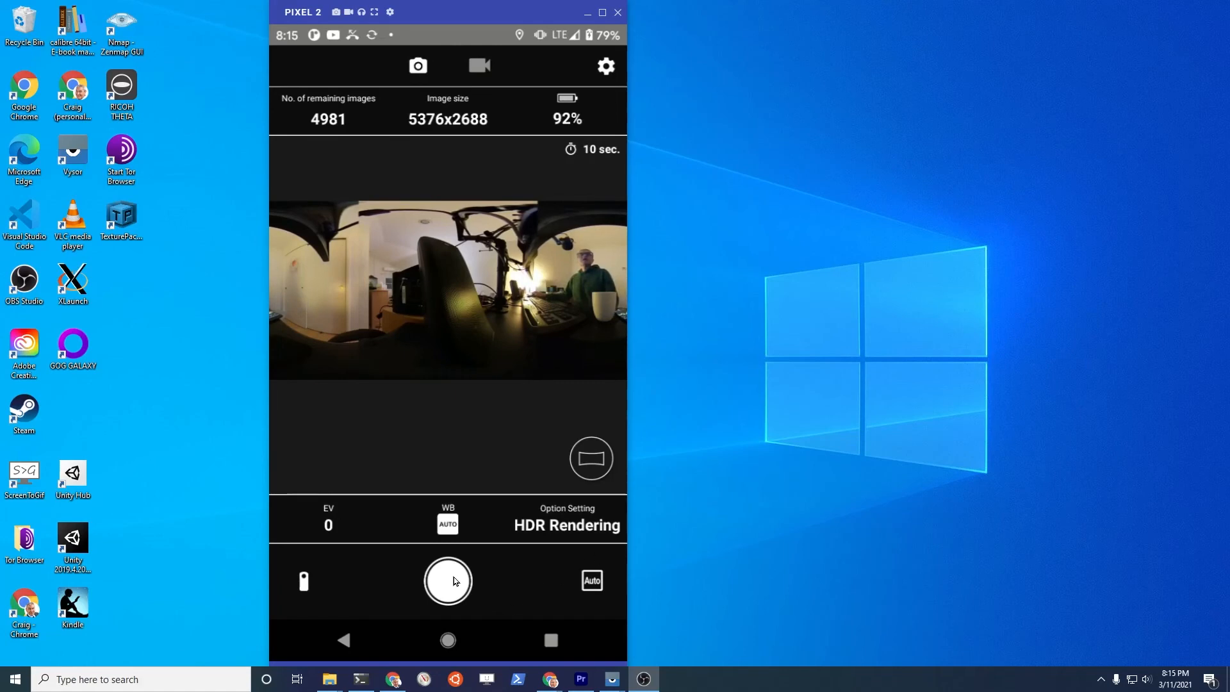
{"action": "left_click", "coordinate": [448, 581]}
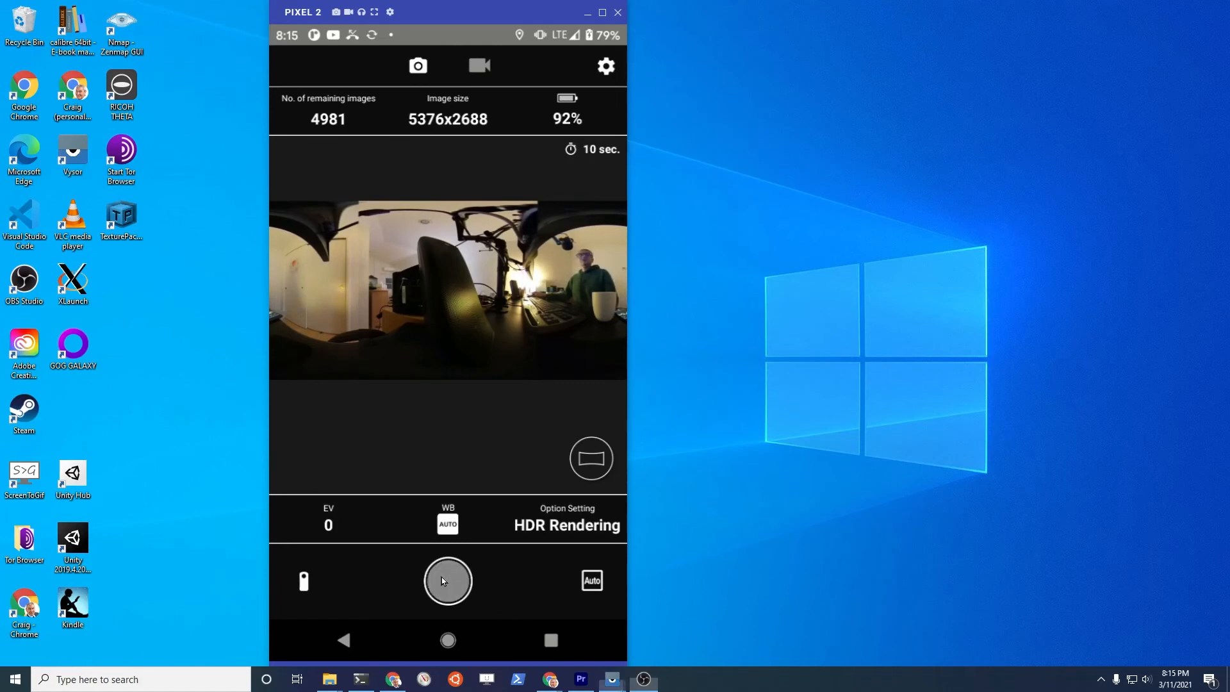
{"action": "left_click", "coordinate": [447, 581]}
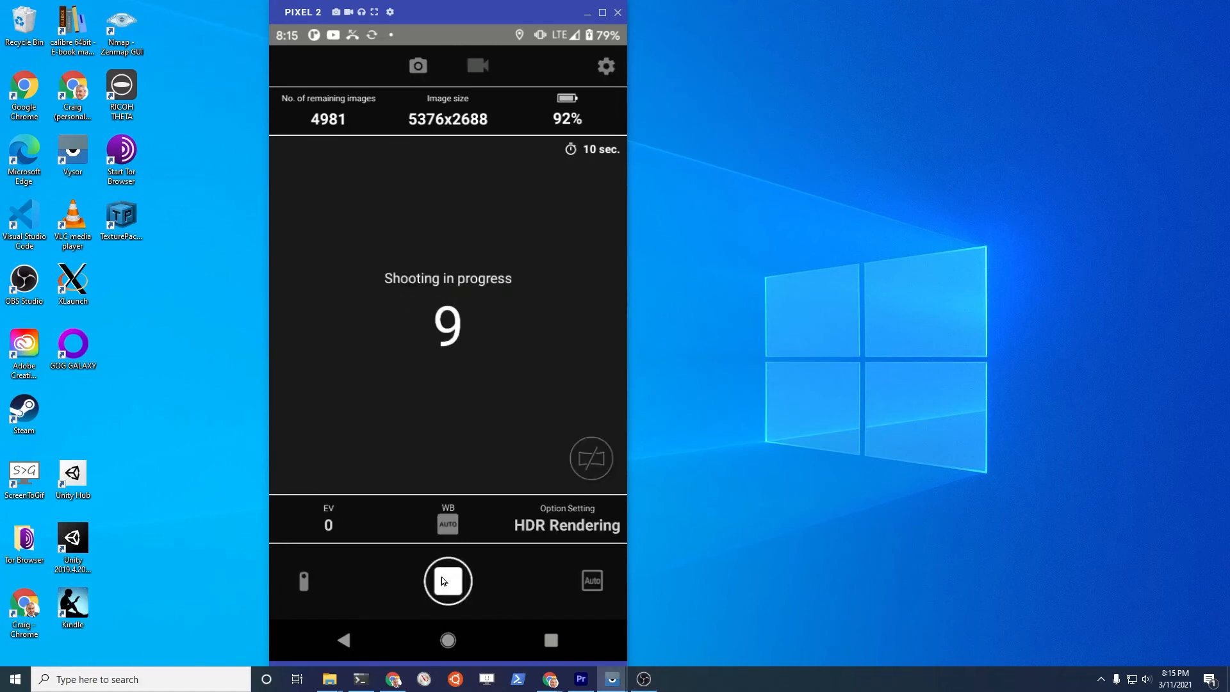